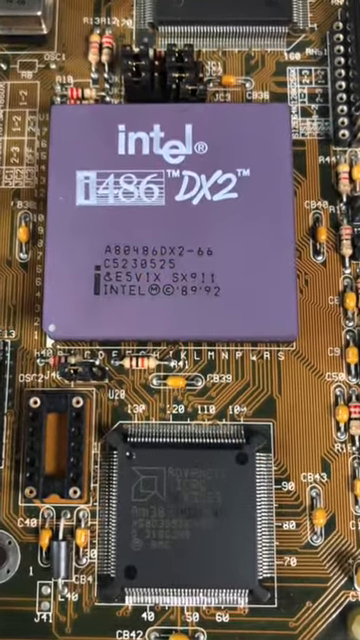
{"action": "scroll", "scroll_direction": "down", "scroll_amount": 3}
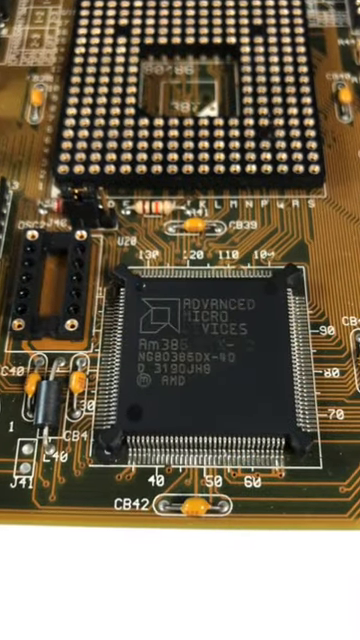